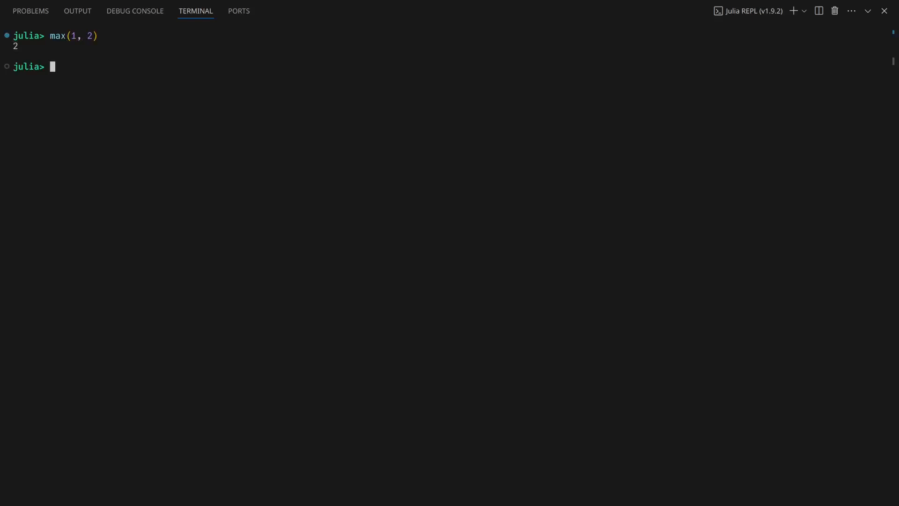
Step: Look up the help entry for max in the Julia REPL with ?max
type("?max")
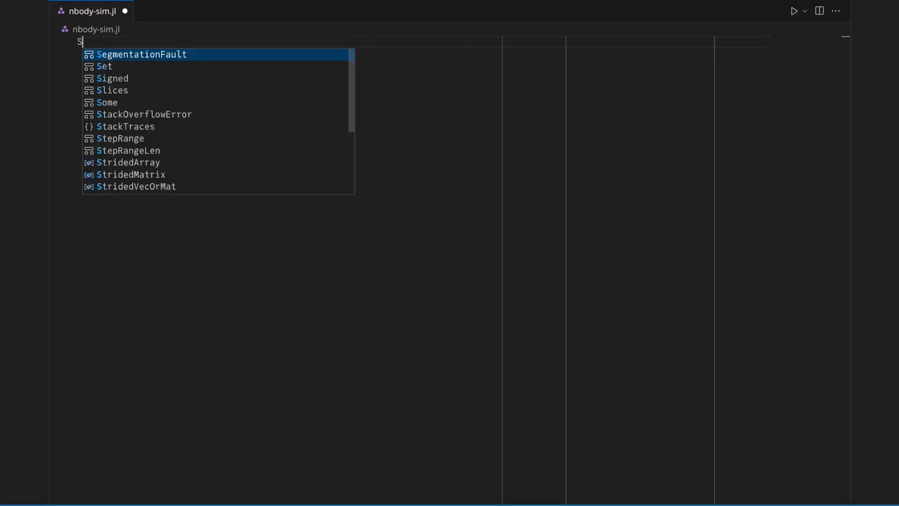
Step: Write the script's description: simulate a modified N-body problem with force m₂(1/r²-1/r⁸)
type("imulate a modified")
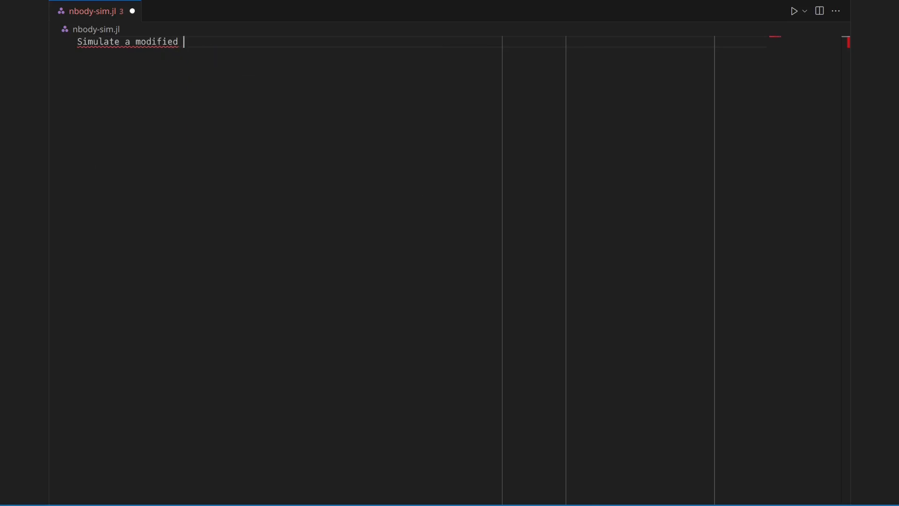
type("N-body problem with force defined as Gm₁")
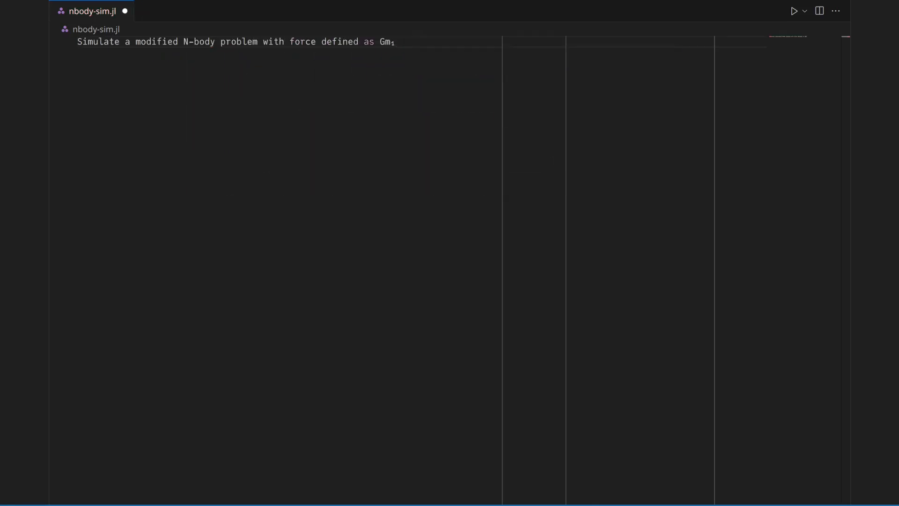
type("m₂(1/")
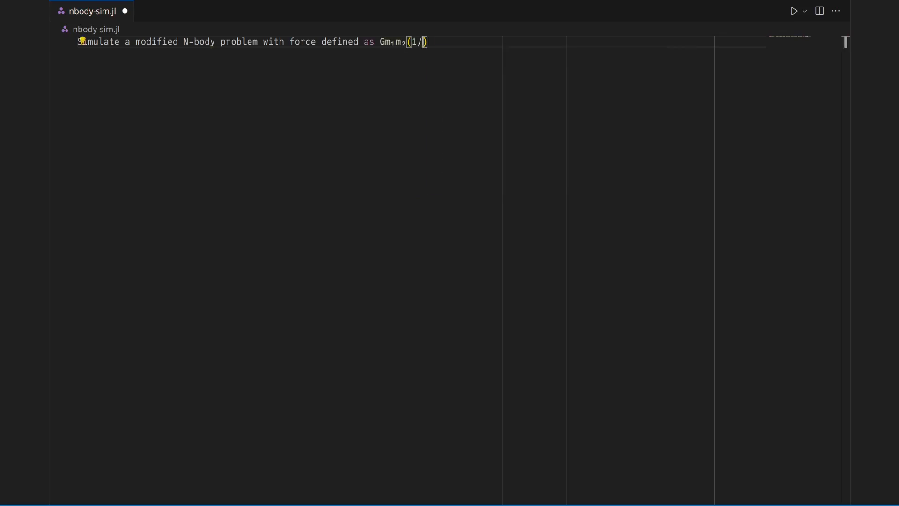
type("r²-1/")
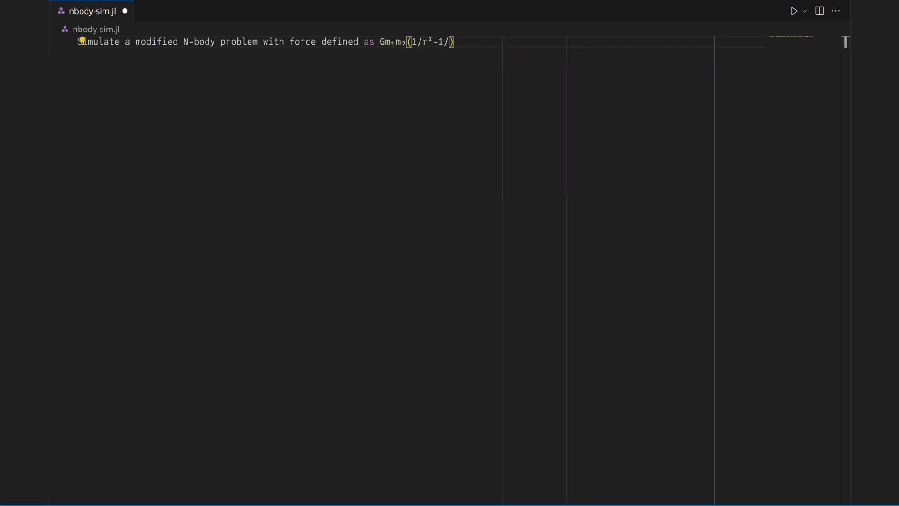
type("r⁸")
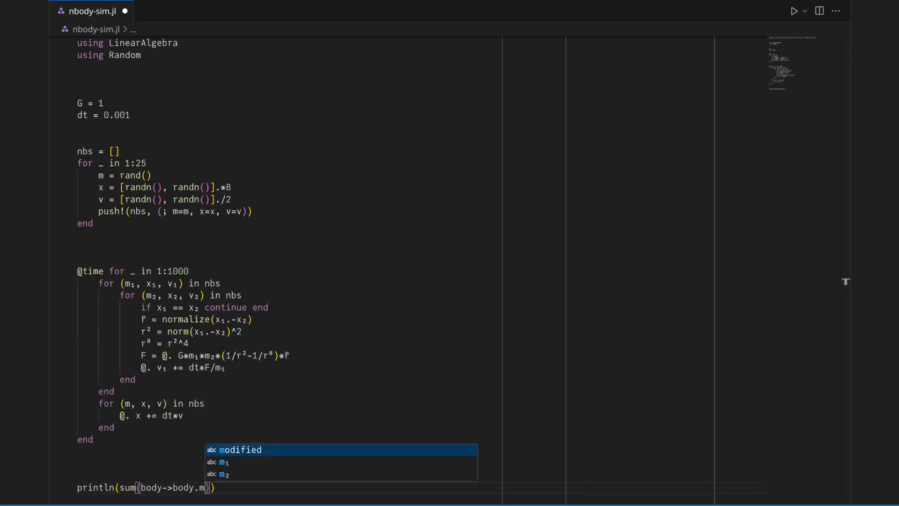
Step: Finish the println summing body masses, positions and velocities over nbs, and define step!
type("+sum(body.x")
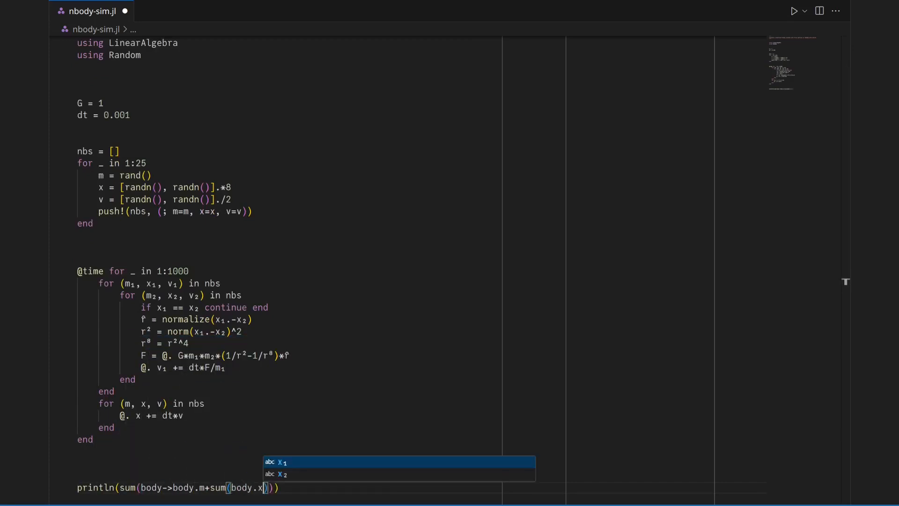
type("+sum(body.v)")
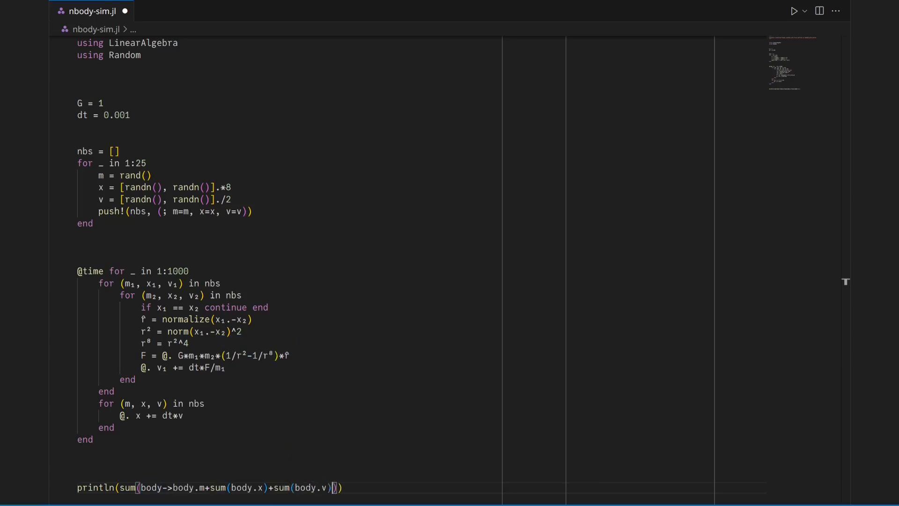
type(", nbs")
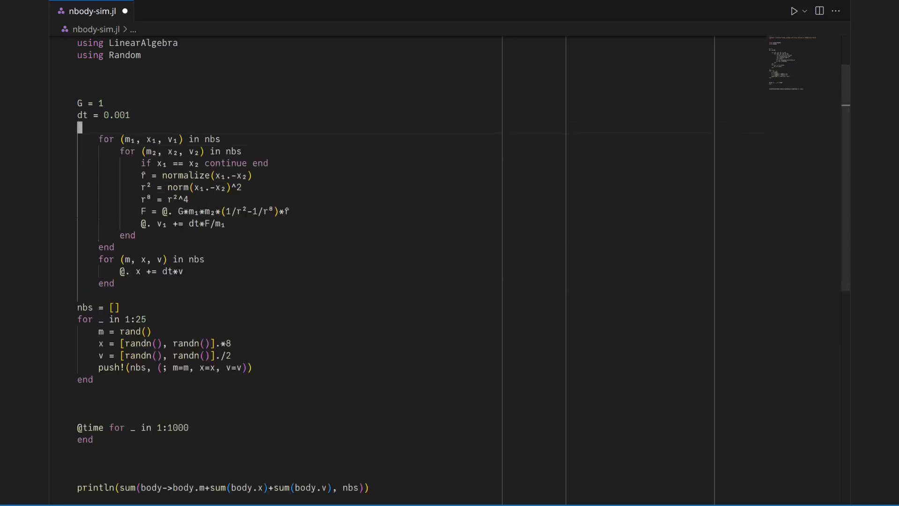
type("step")
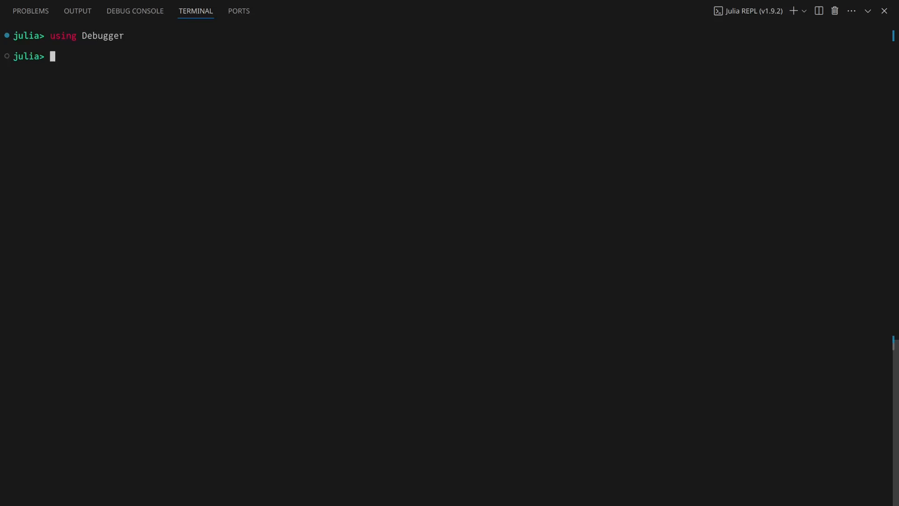
Step: Debug step!(nbs) to the line-24 breakpoint, inspect the backtrace, then edit normalize
type("Debugger.@enter step!(nbs")
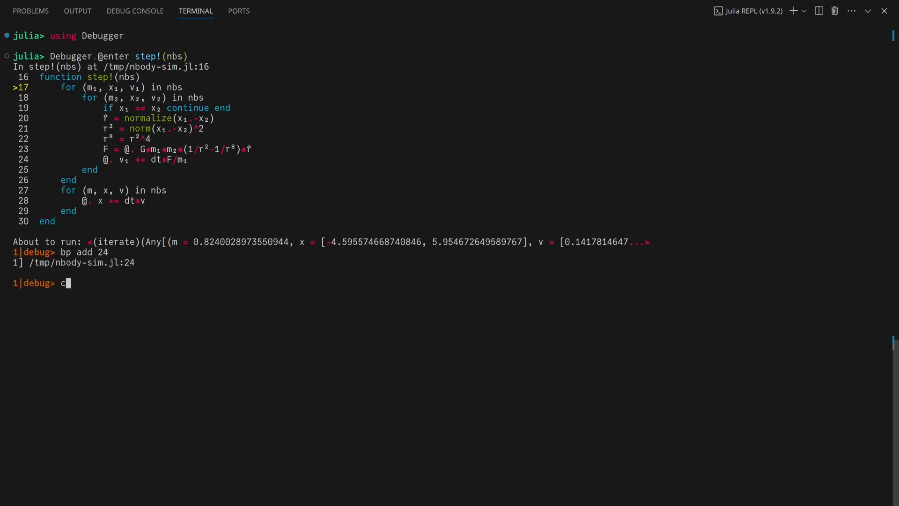
key("Return")
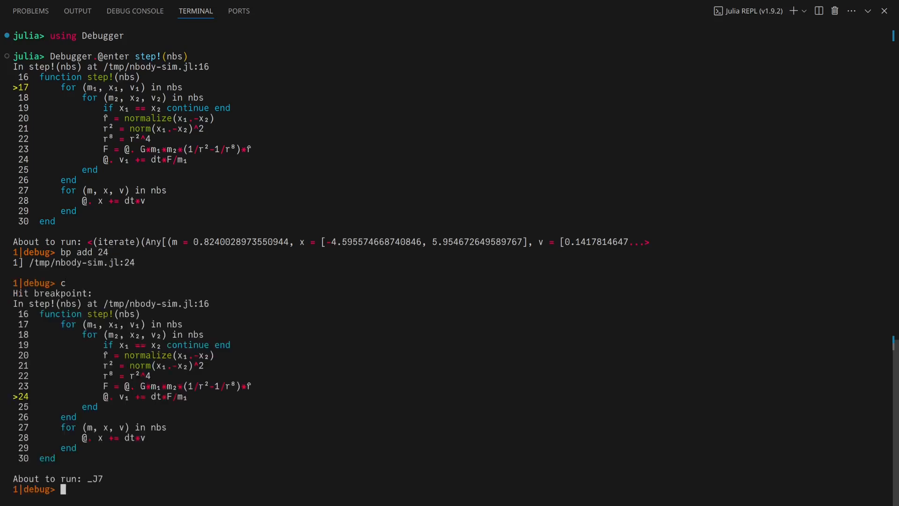
type("bt")
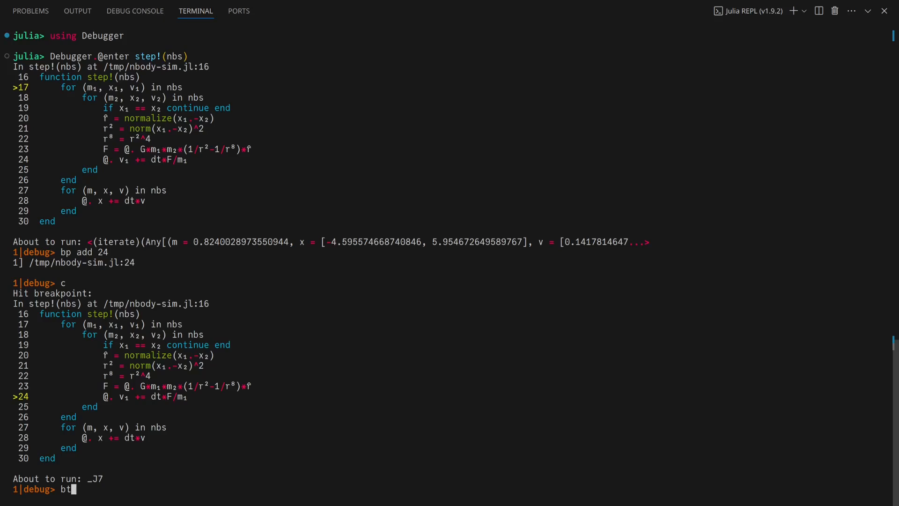
key("Return")
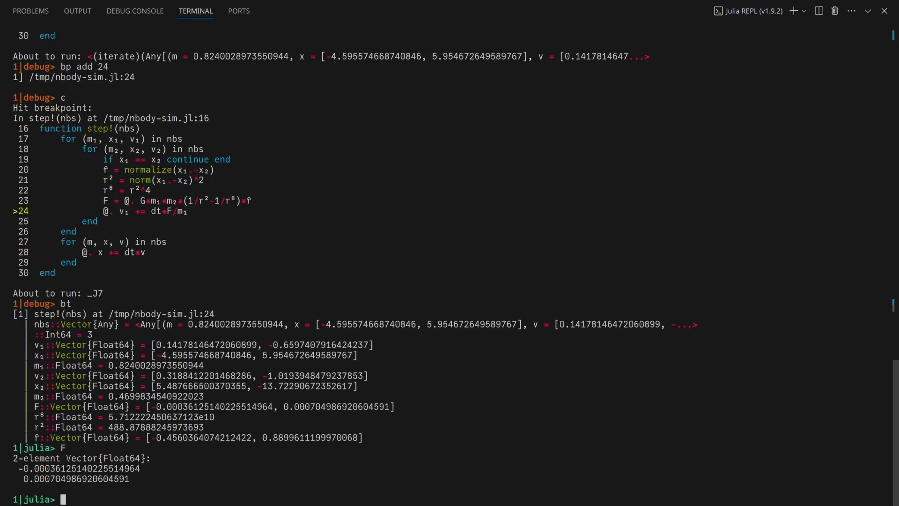
type("r\\")
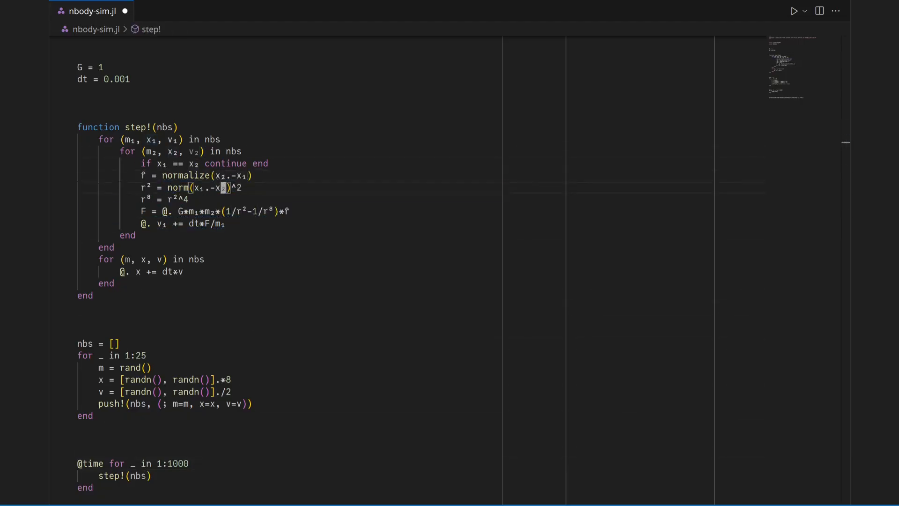
Step: Rerun nbody-sim.jl in the REPL, taking about 3 seconds with 31.91 M allocations
type("\\_")
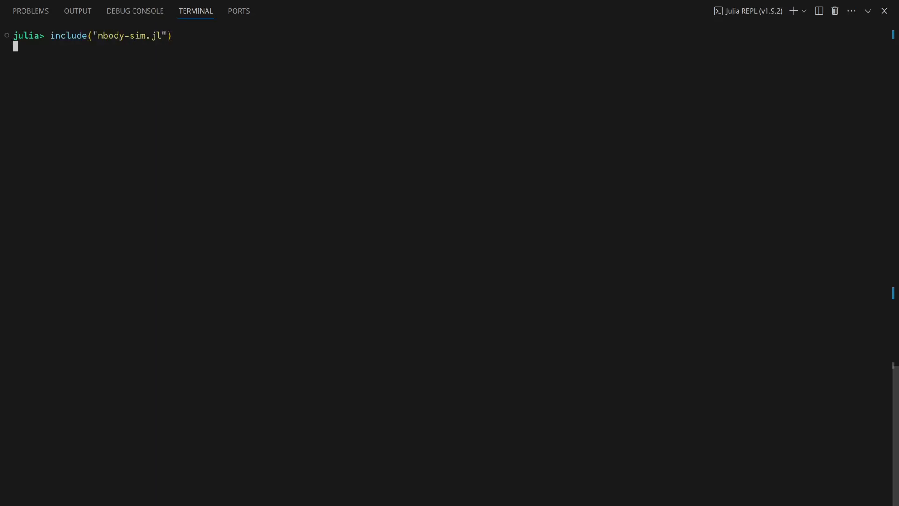
key("Return")
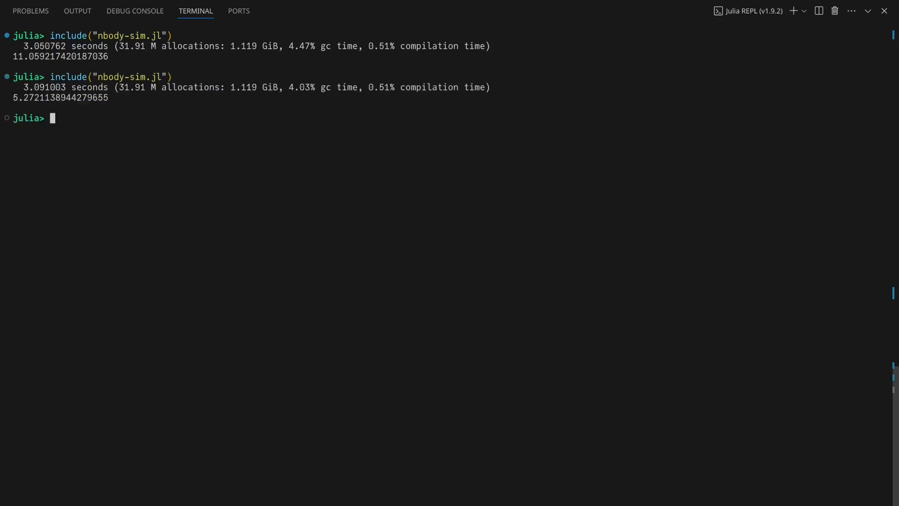
type("@cod")
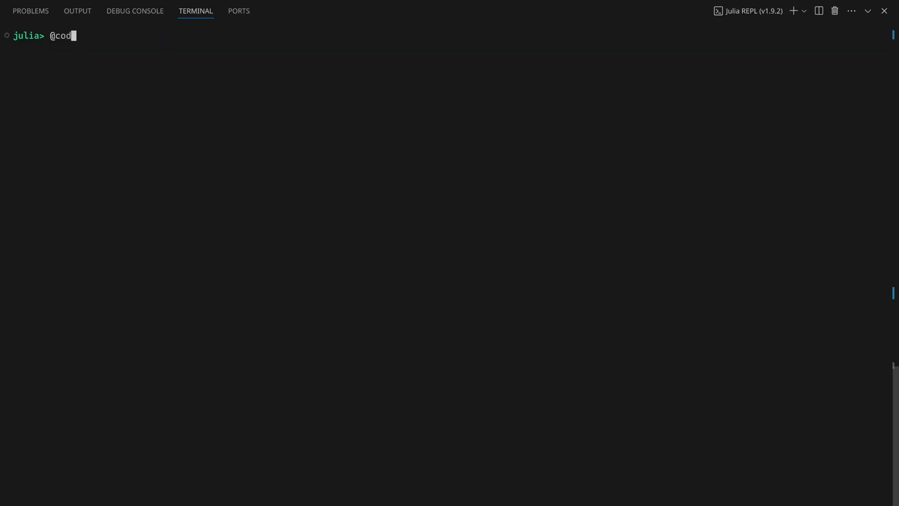
type("e_warntype ste")
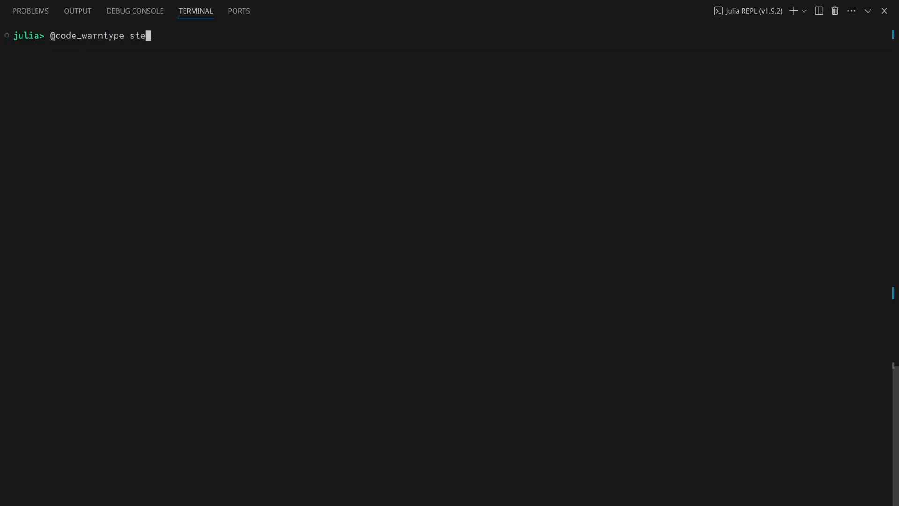
key("Return")
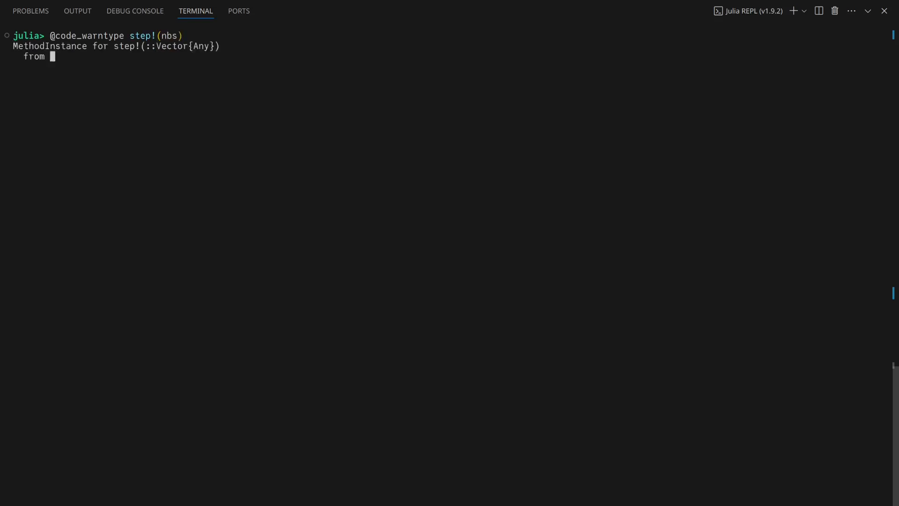
key("Return")
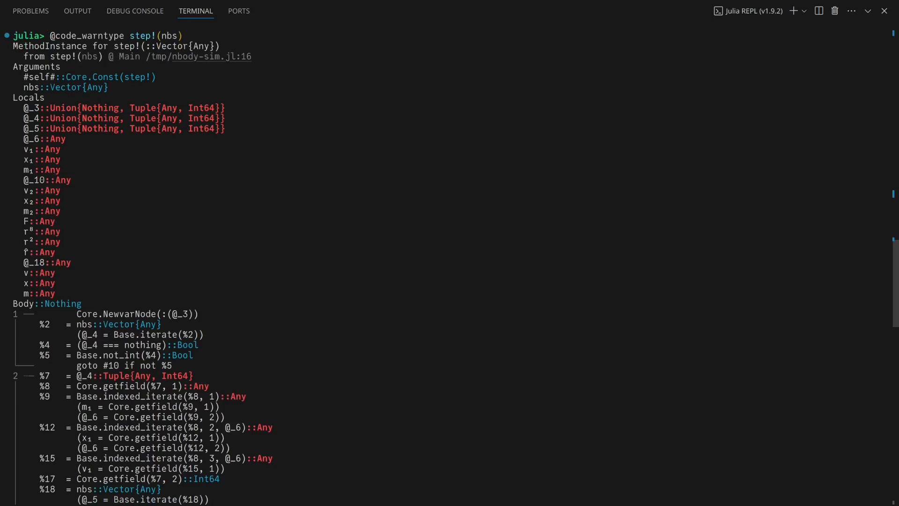
double_click(63, 88)
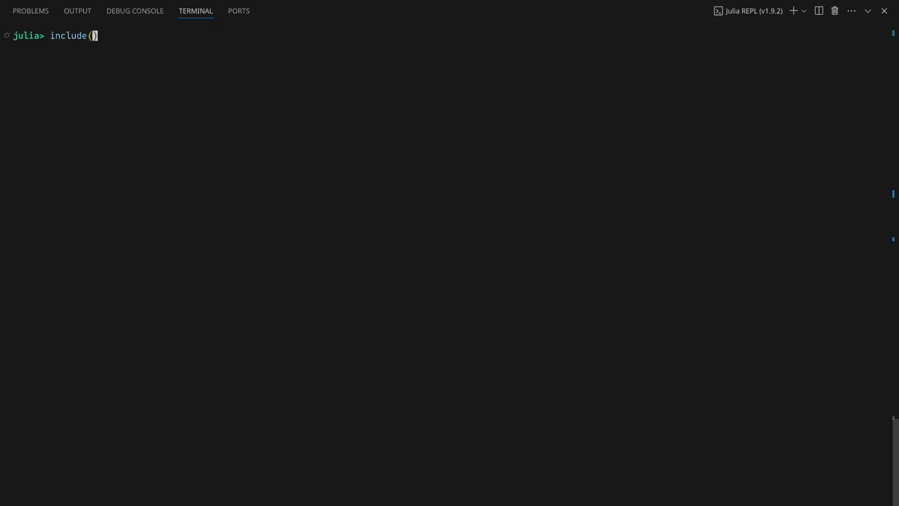
type("\"nbody-sim.jl\"")
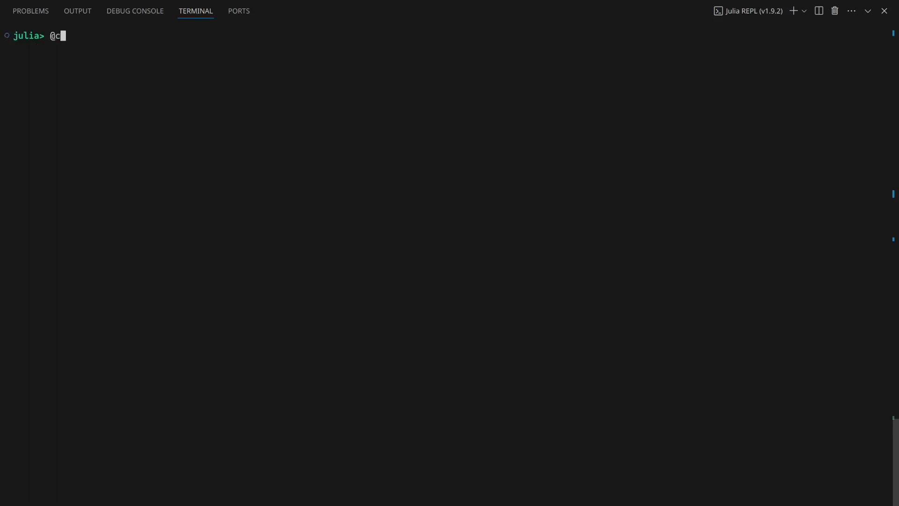
type("ode_warntype()")
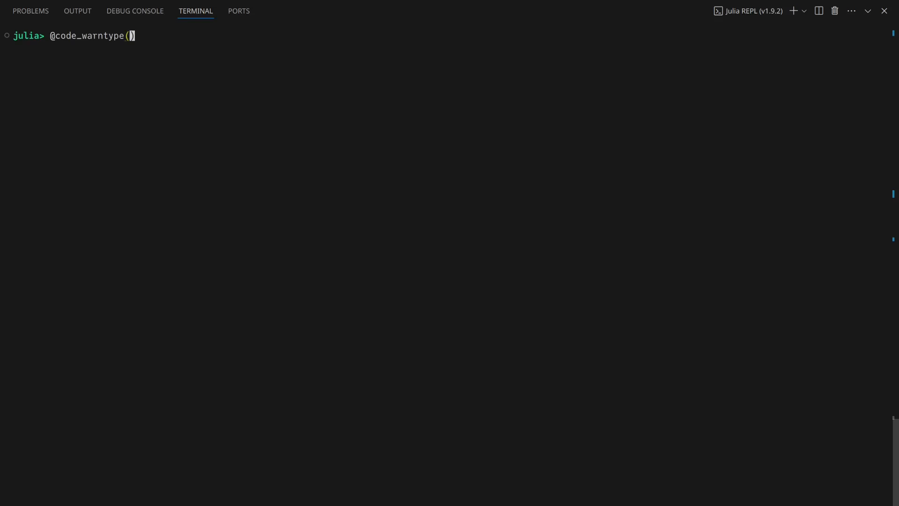
type("step!(nbs")
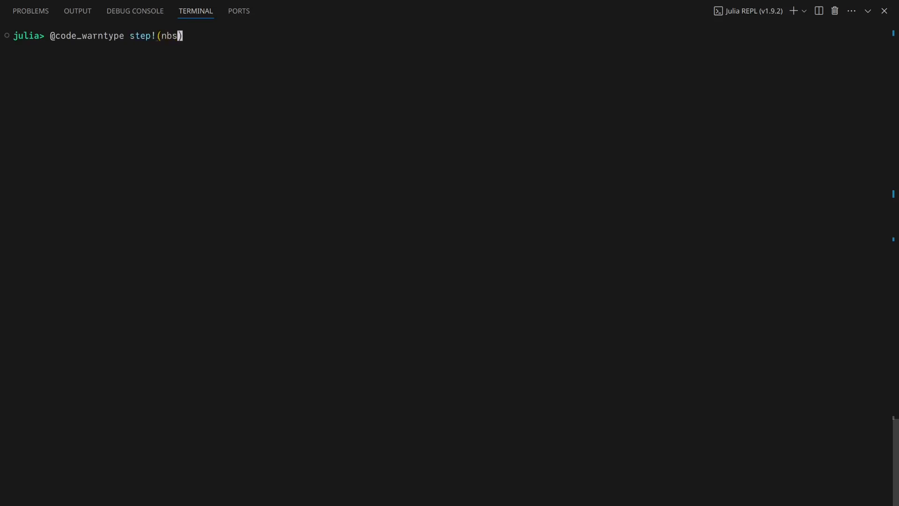
key("Return")
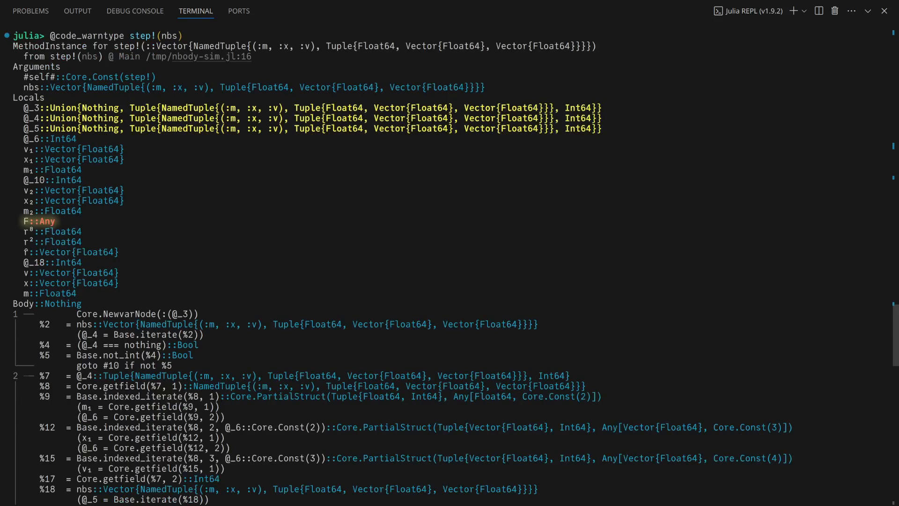
scroll("down", 3)
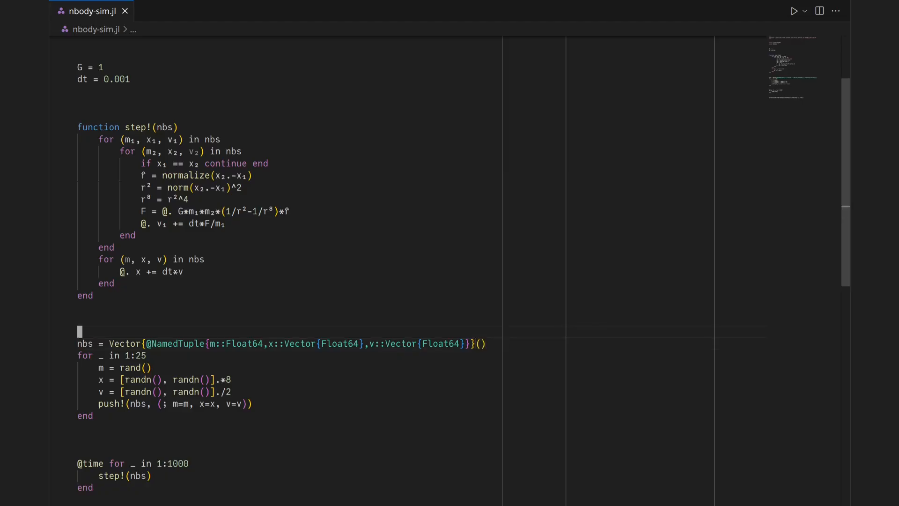
scroll("up", 3)
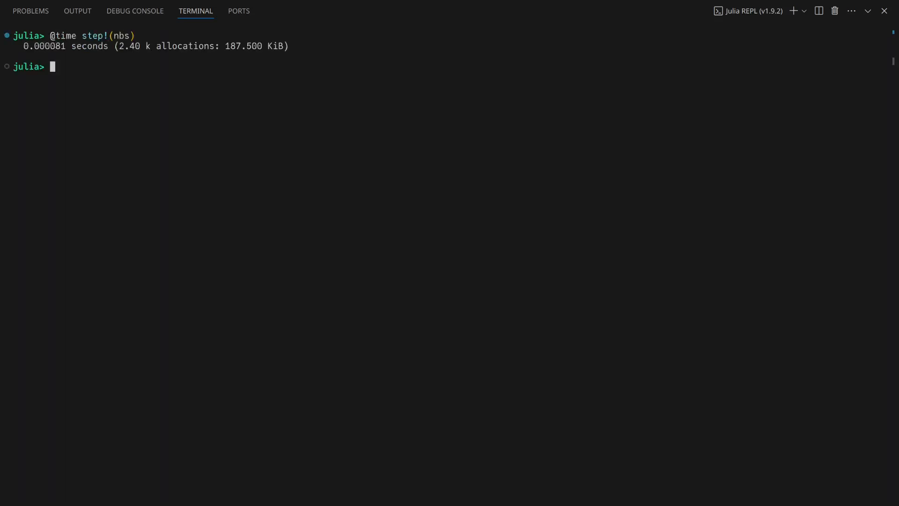
type("@profview for _ in 1:1")
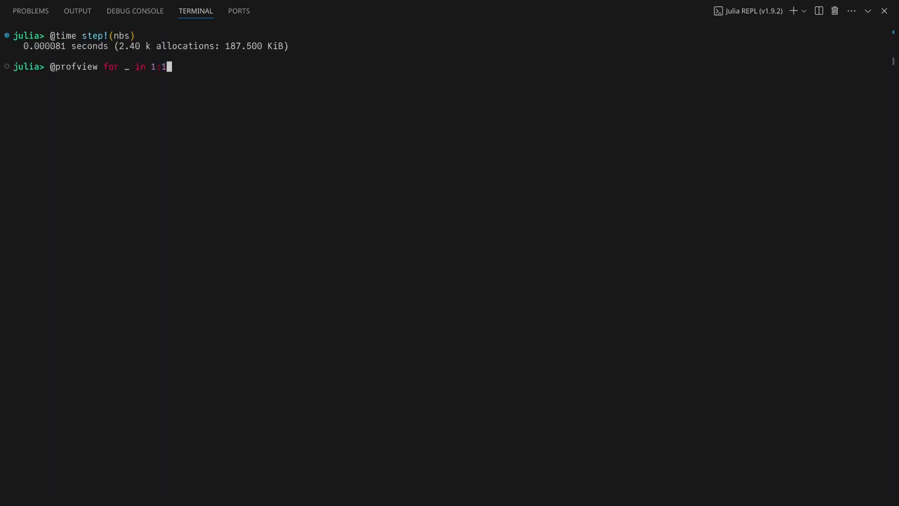
Step: Profile 100_000 step! calls, zoom the flame graph to macro expansion, then clear the REPL
type("00_000")
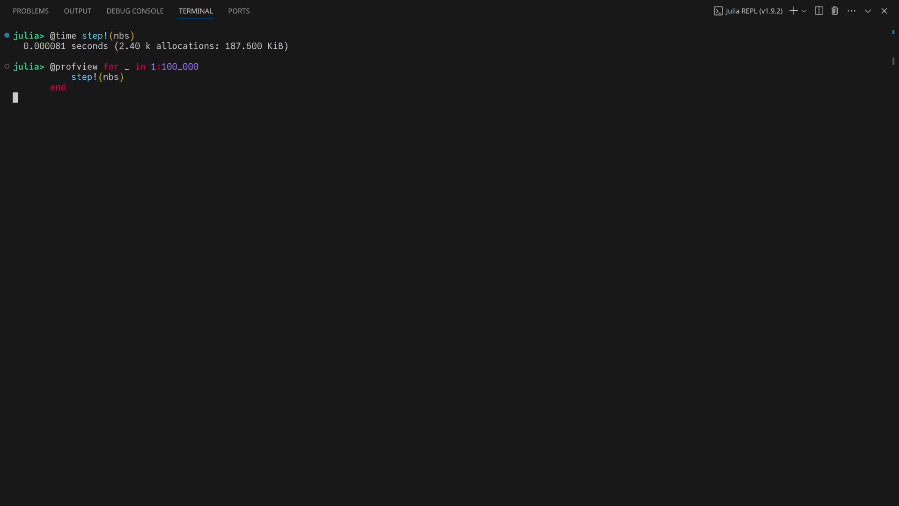
key("Return")
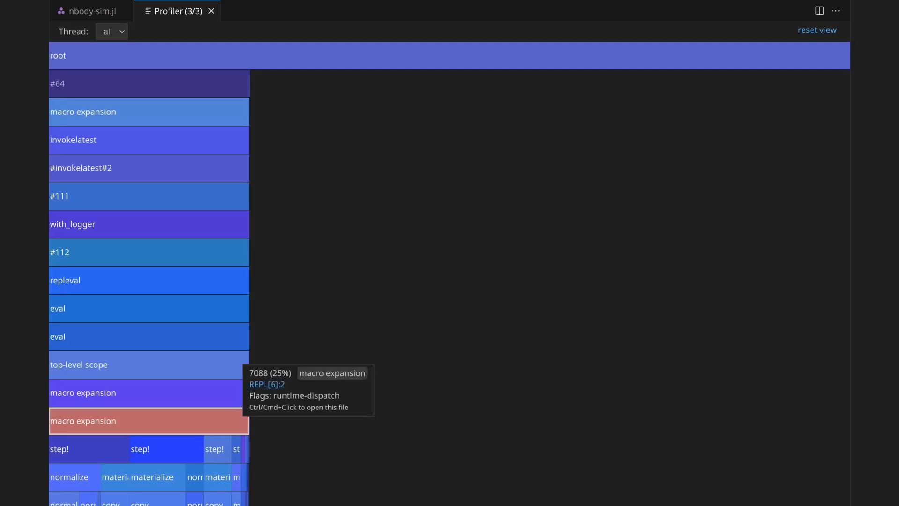
left_click(149, 420)
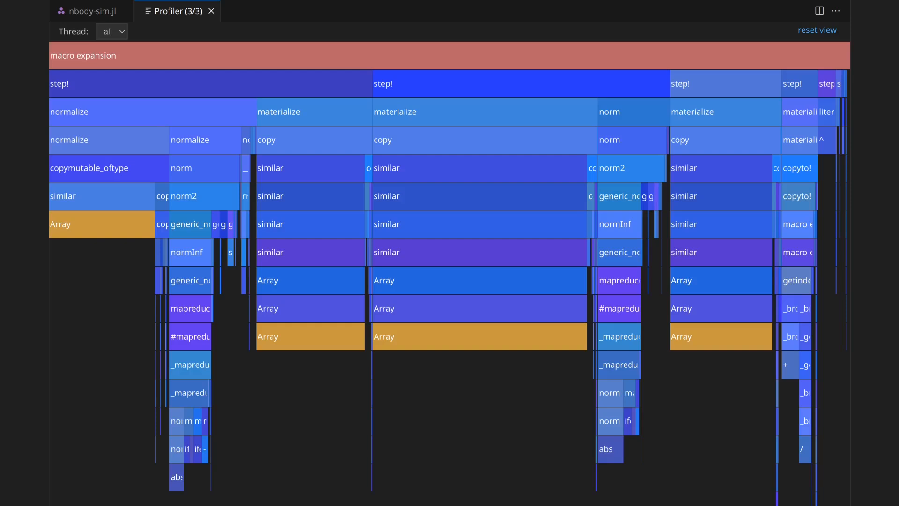
left_click(89, 11)
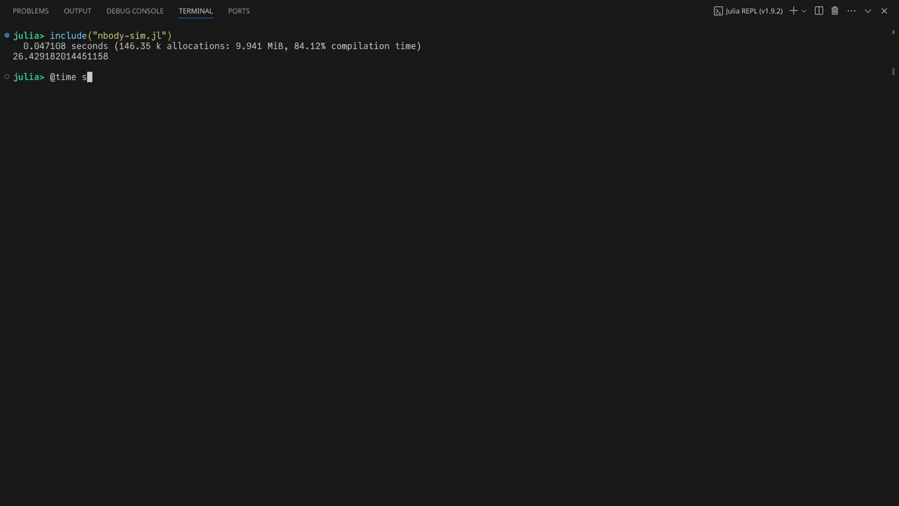
key("ctrl+l")
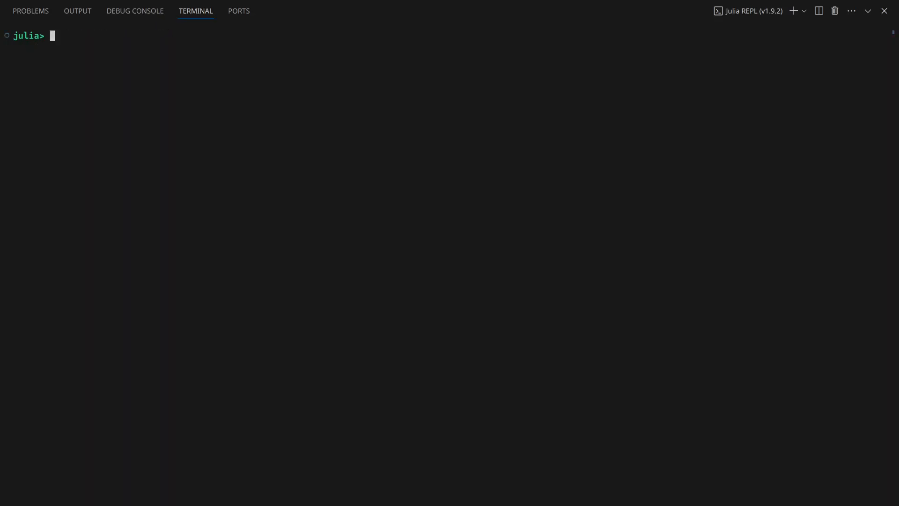
Step: Generate the NBodySim.jl package in pkg mode and activate the NBodySim.jl/ project
type("generate NBodySim.jl")
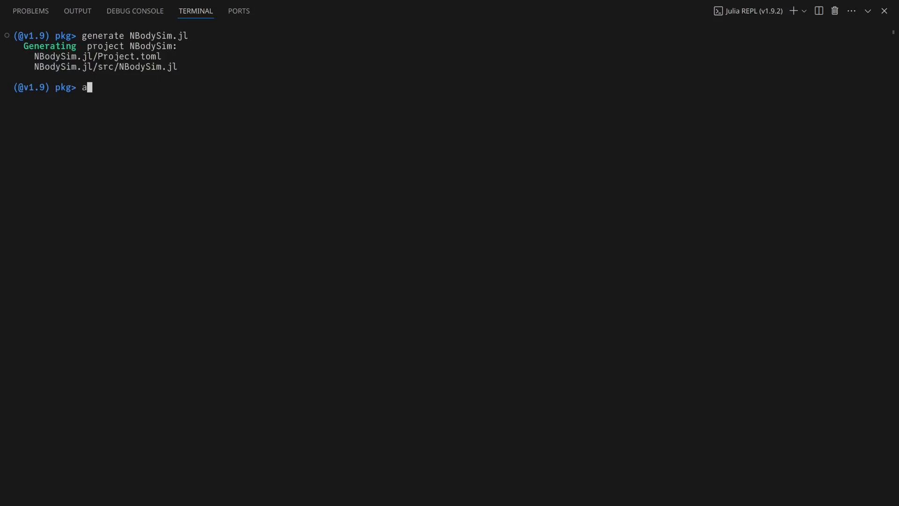
type("ctivate")
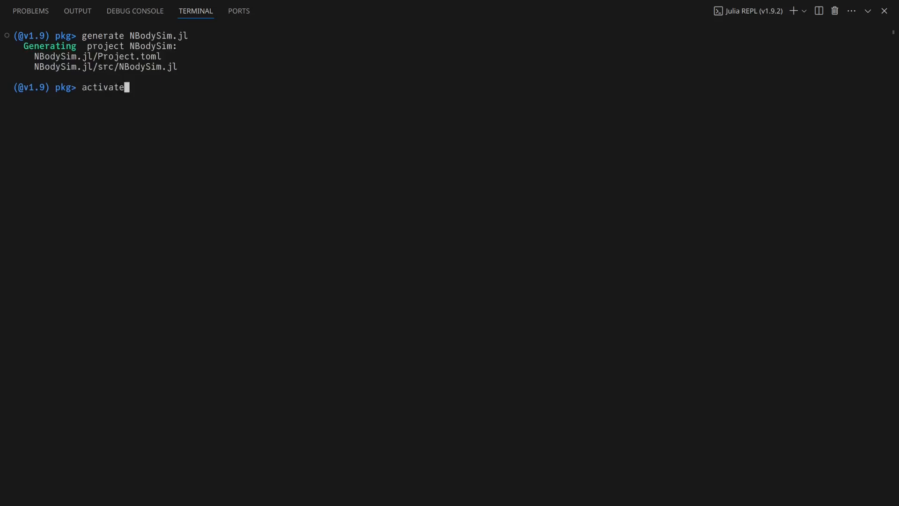
type("NBodySim.jl/")
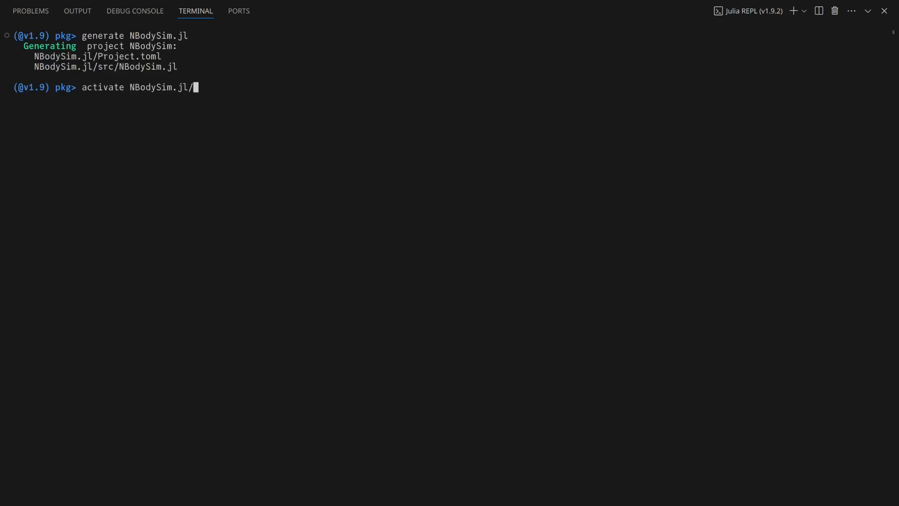
key("Return")
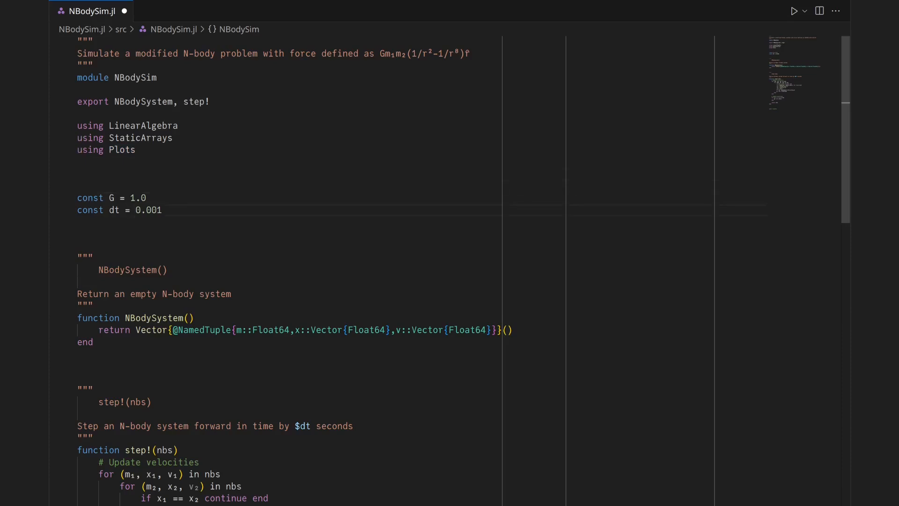
scroll("down", 3)
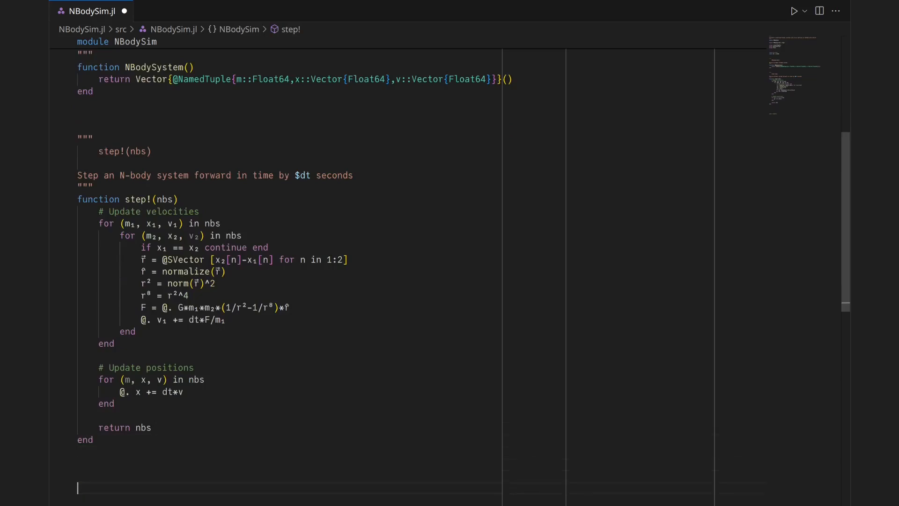
scroll("down", 3)
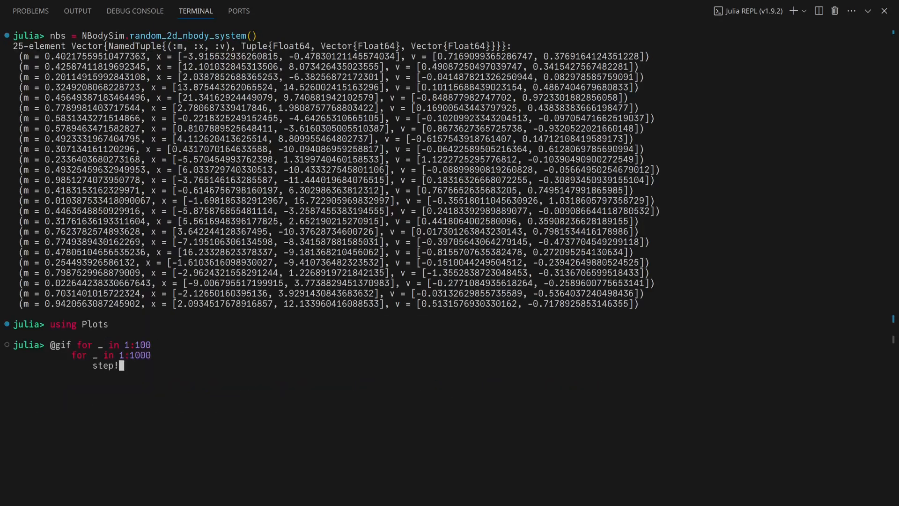
type("(nbs)")
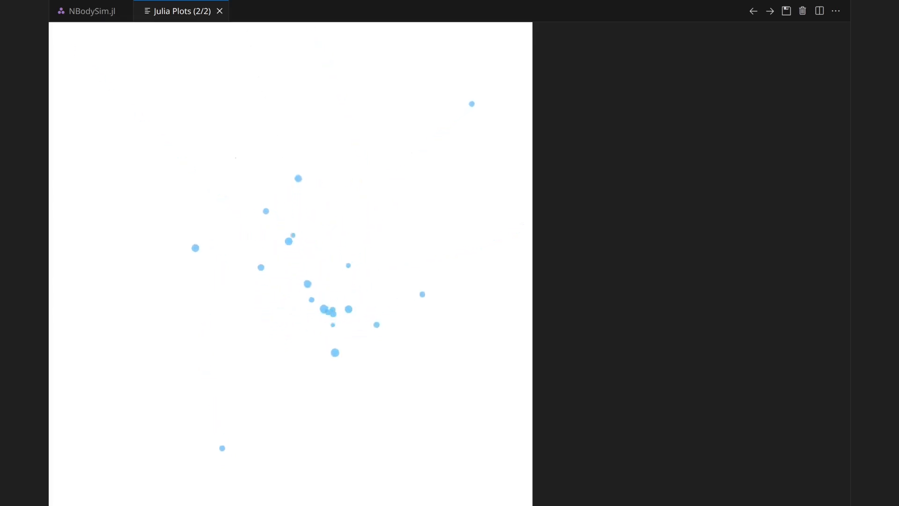
left_click(92, 11)
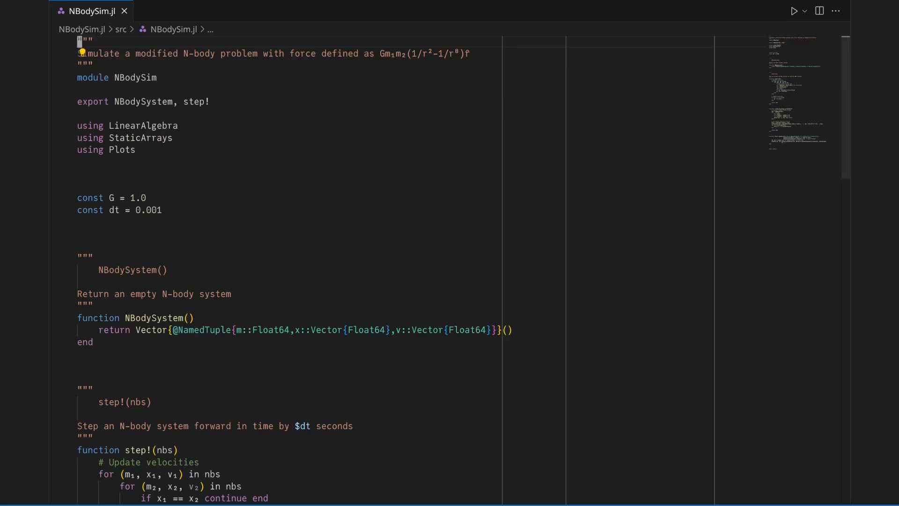
type("@fastmath")
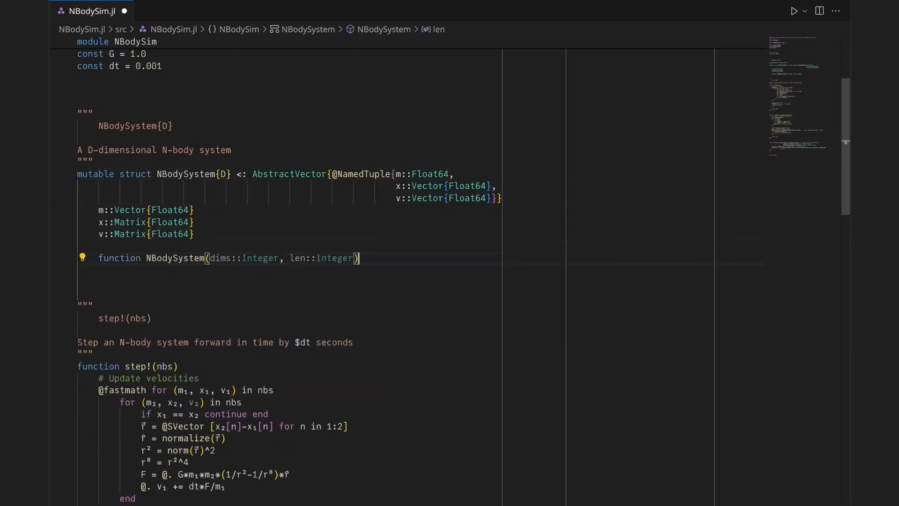
type("mass = zeros(len)")
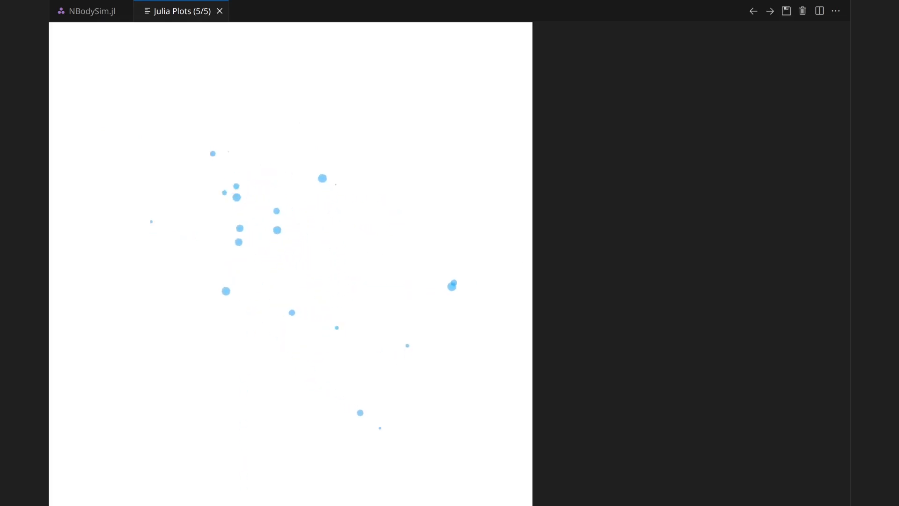
left_click(91, 11)
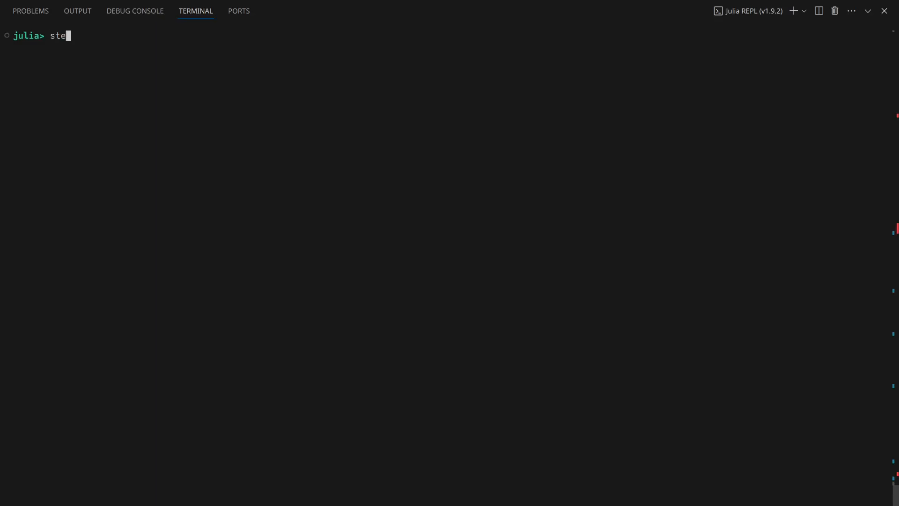
key("Return")
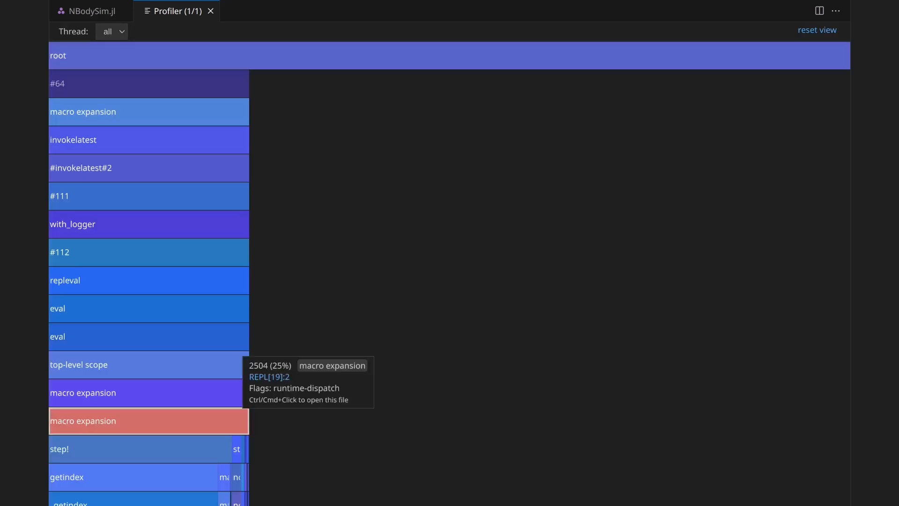
left_click(149, 420)
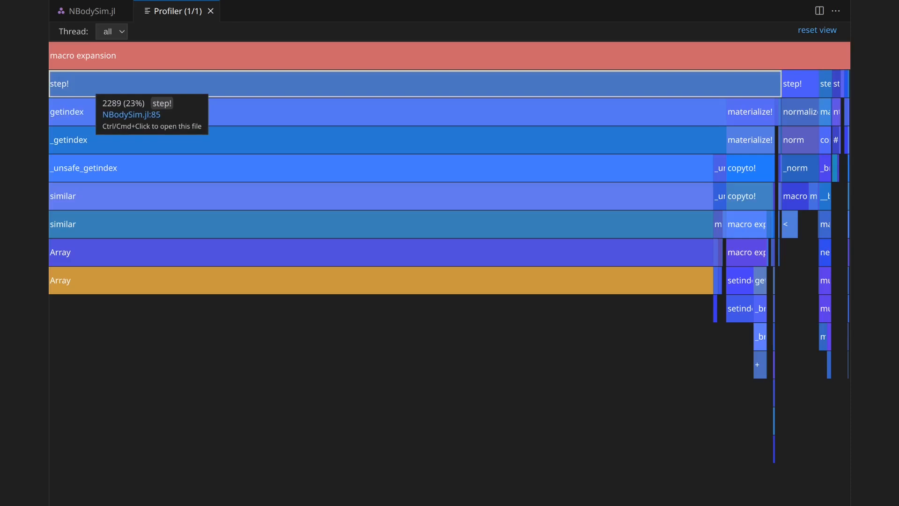
left_click(130, 114)
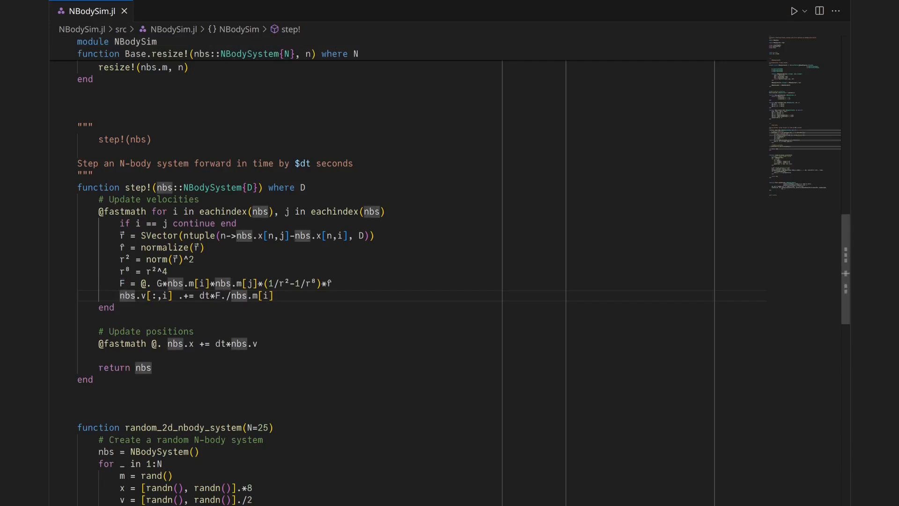
type("@views")
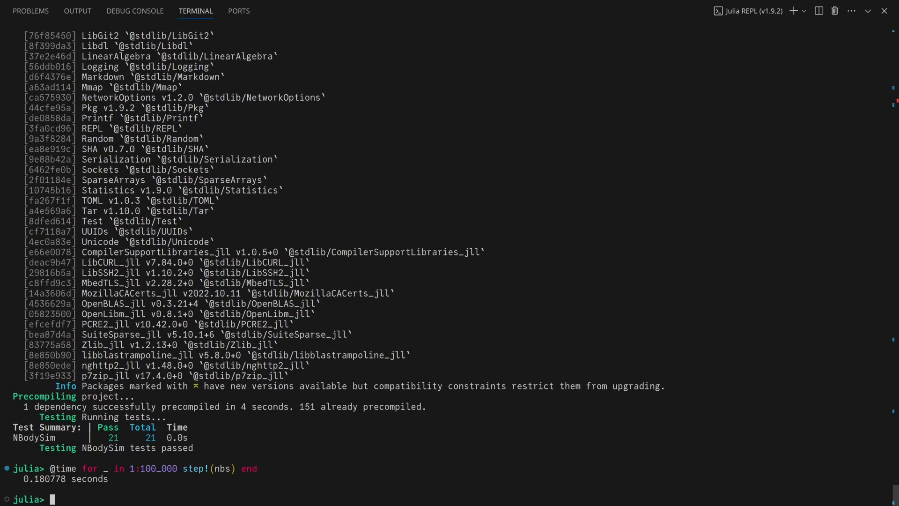
Step: Create a fresh system with nbs = NBodySim.random_2d_nbody_system(); in the REPL
left_click(89, 10)
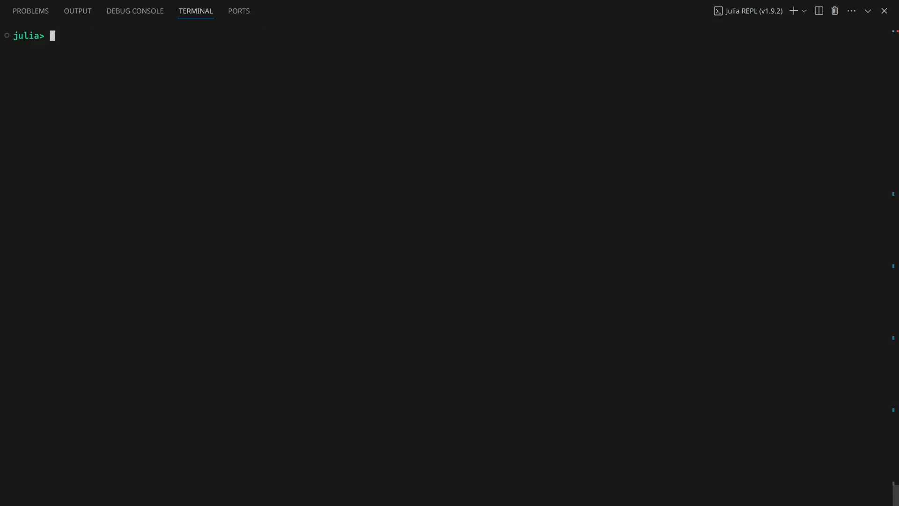
type("nbs = NBodySim.random_2d_nbody_system();")
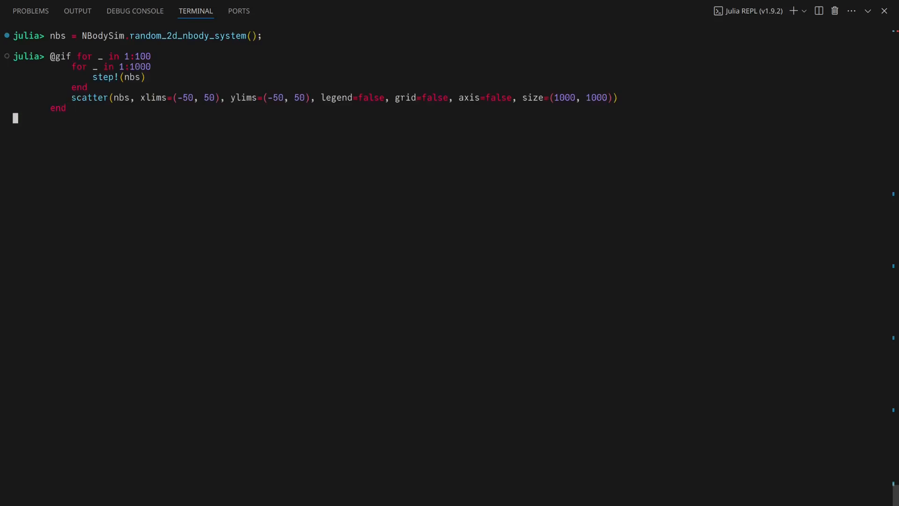